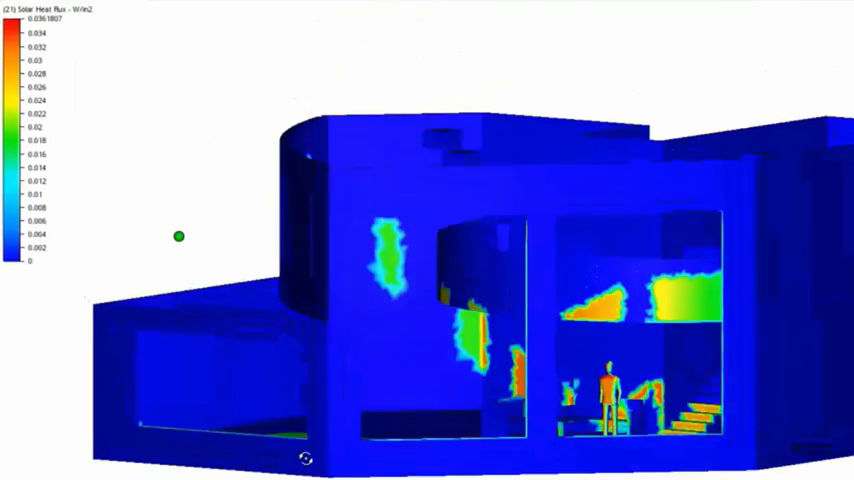
Orbit the building model upward to view the sunlit interior rooms and staircase from above.
drag(178, 237, 343, 373)
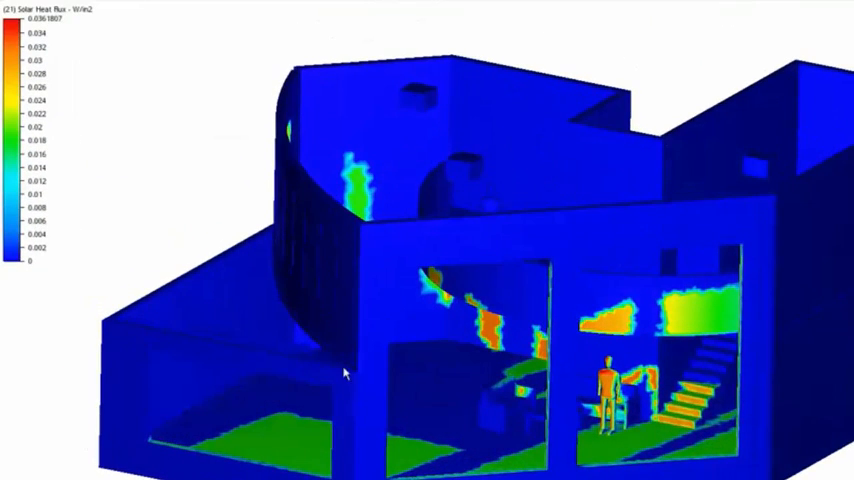